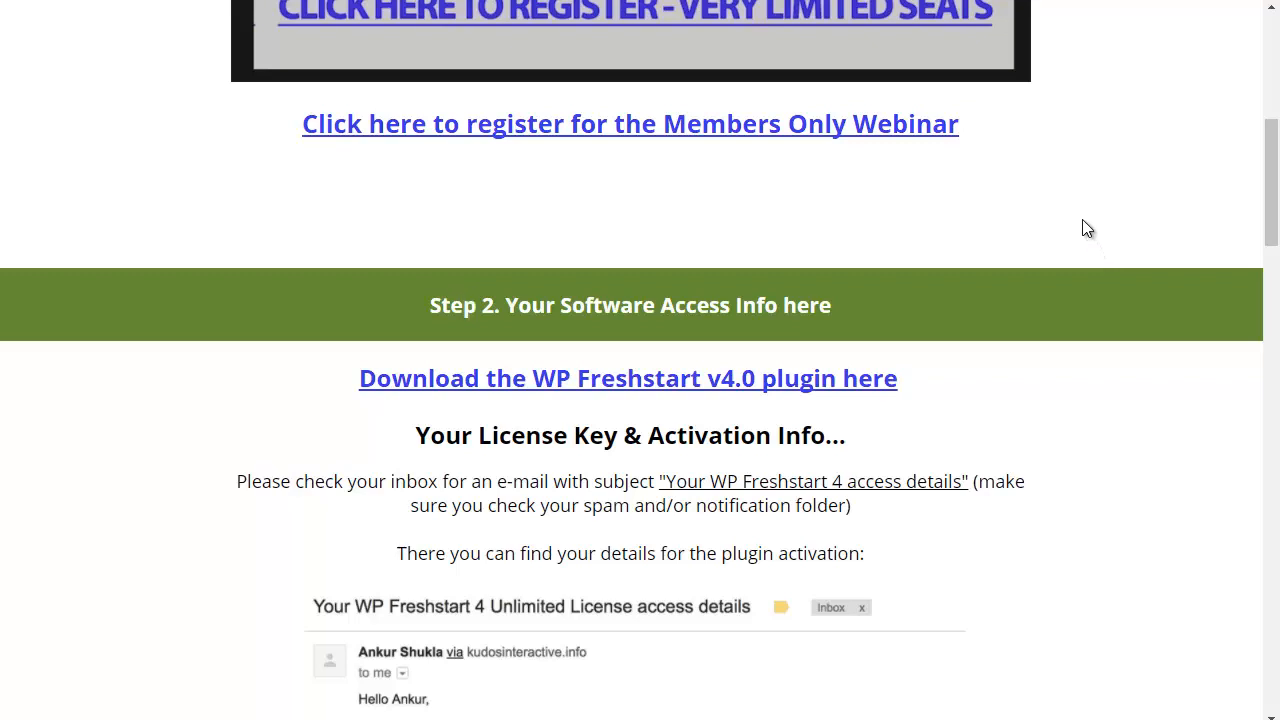
Scroll through the WP Freshstart members area, then go to WordPress's Add Plugins page.
scroll(up, 3)
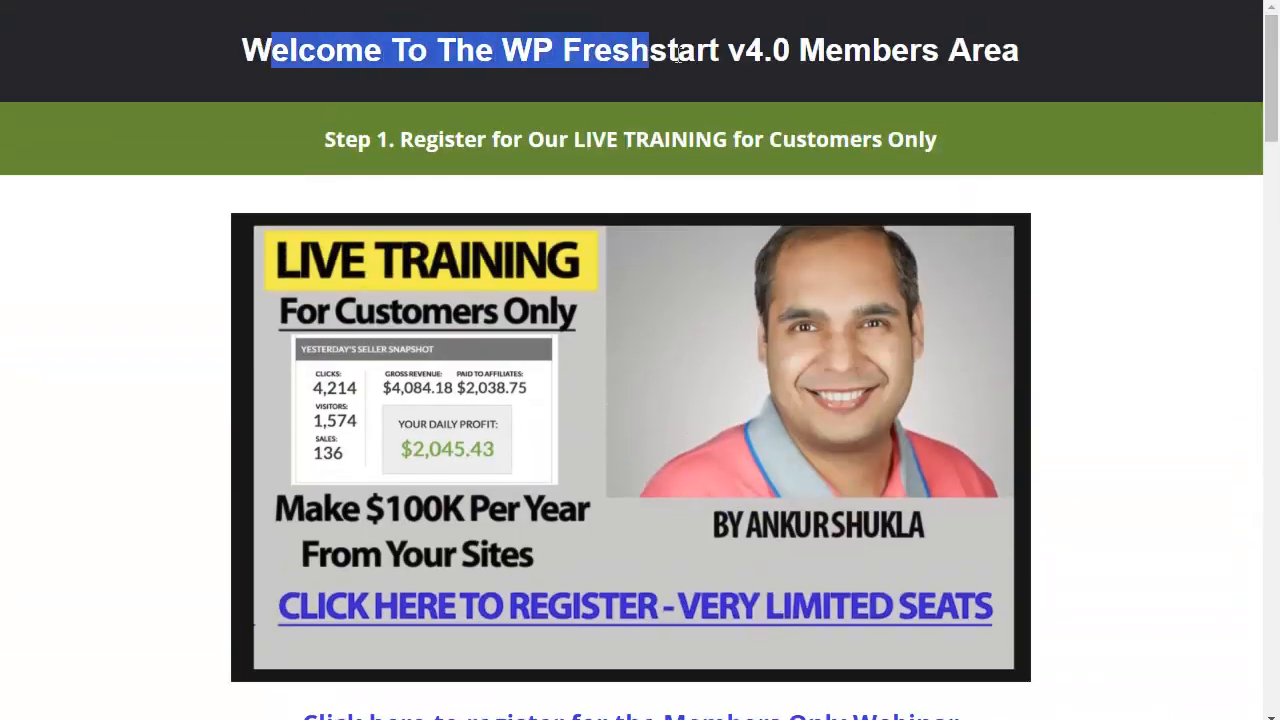
scroll(down, 3)
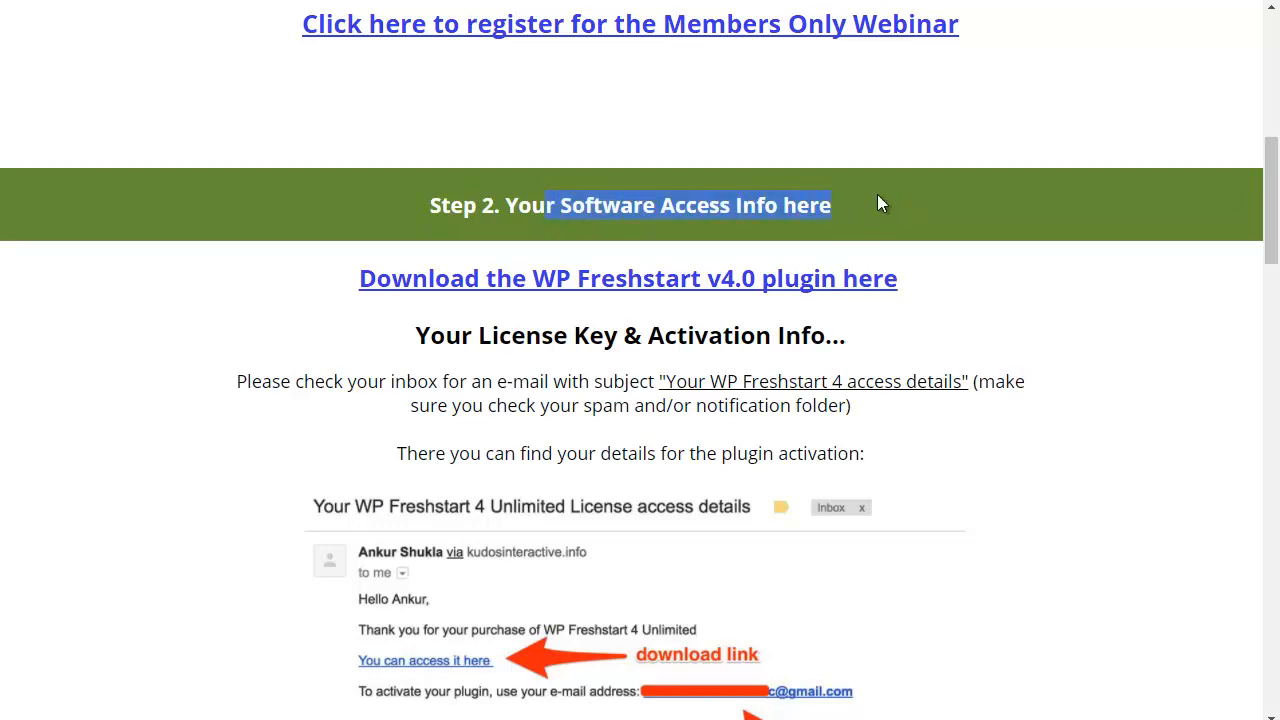
mouse_move(645, 285)
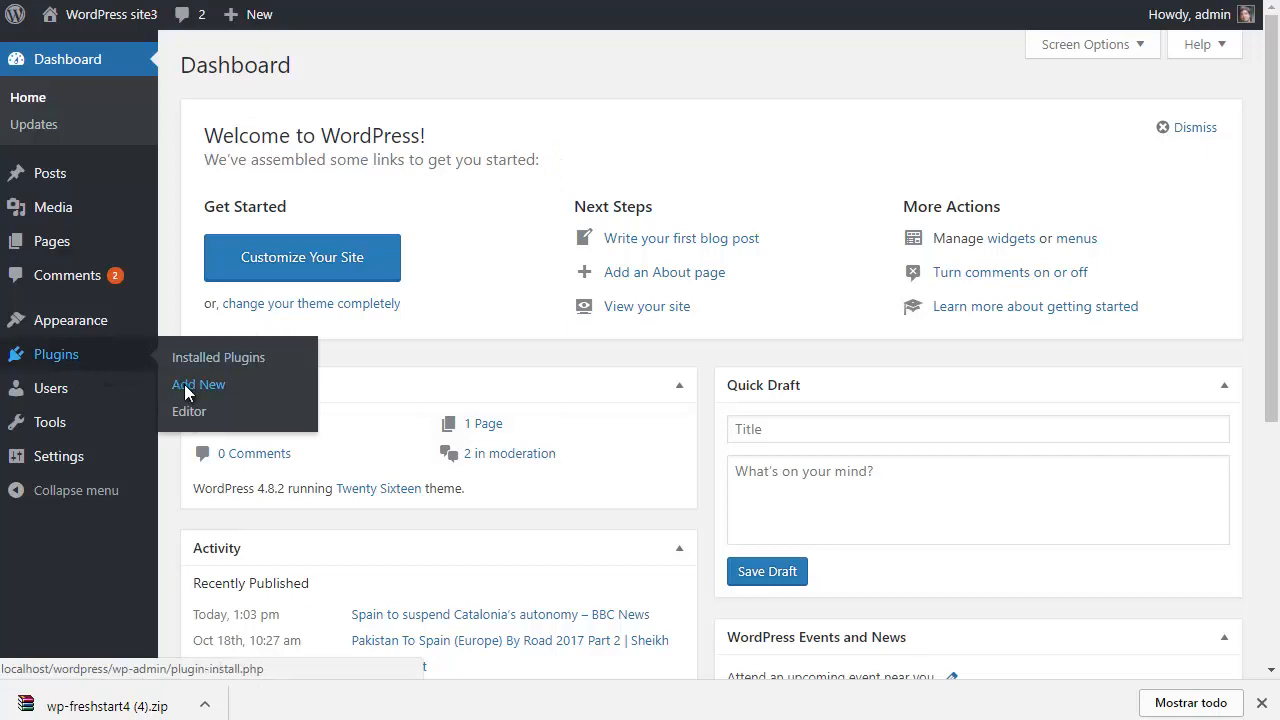
click(198, 384)
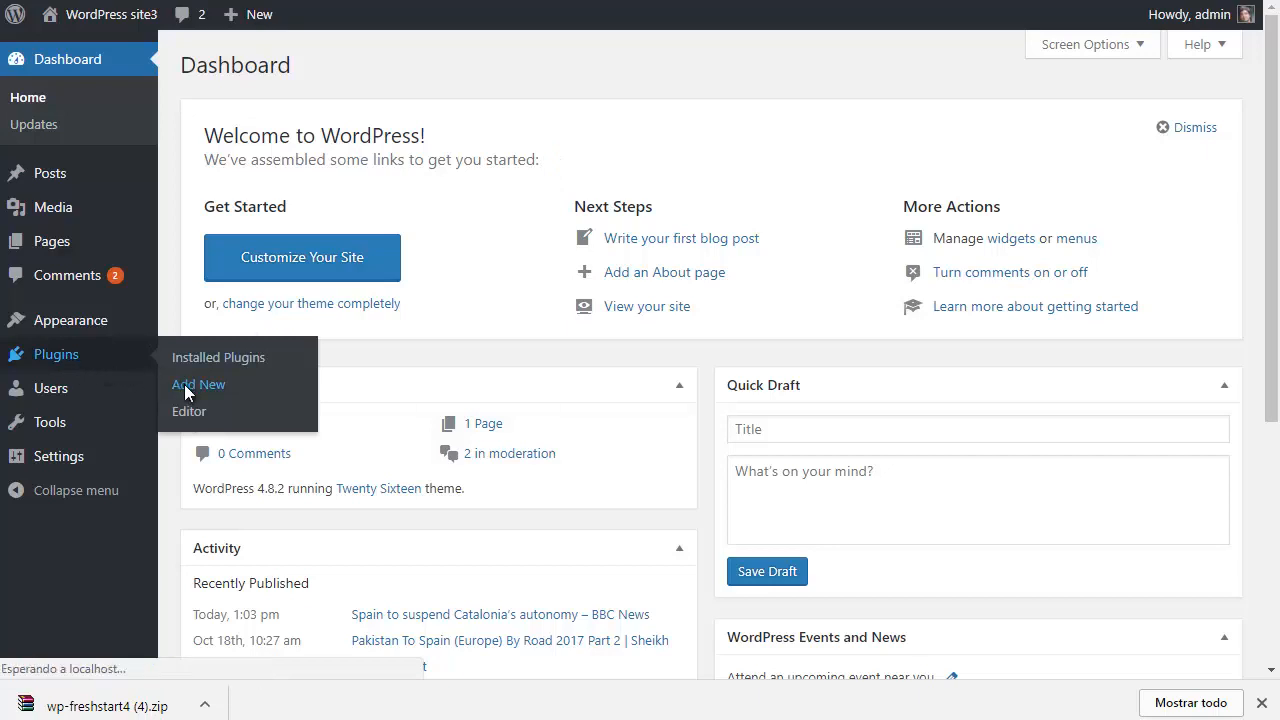
click(198, 384)
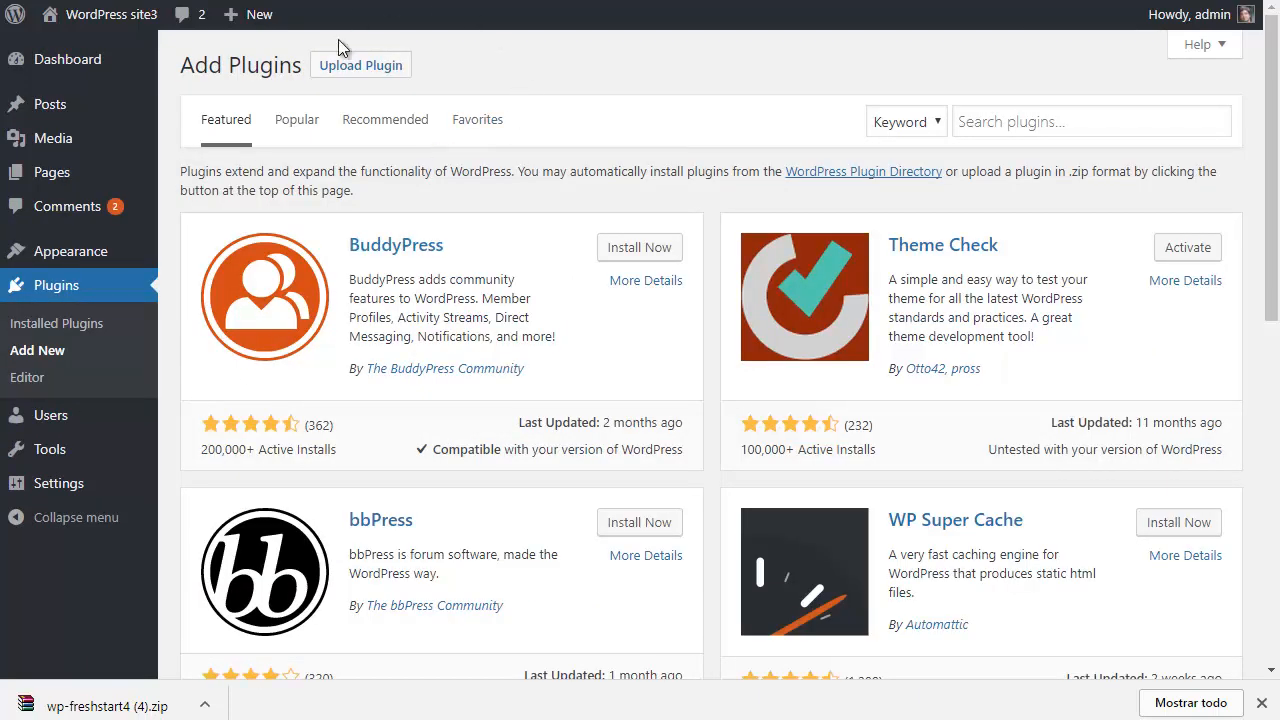
Select wp-freshstart4.zip in the Upload Plugin form and install it.
click(360, 64)
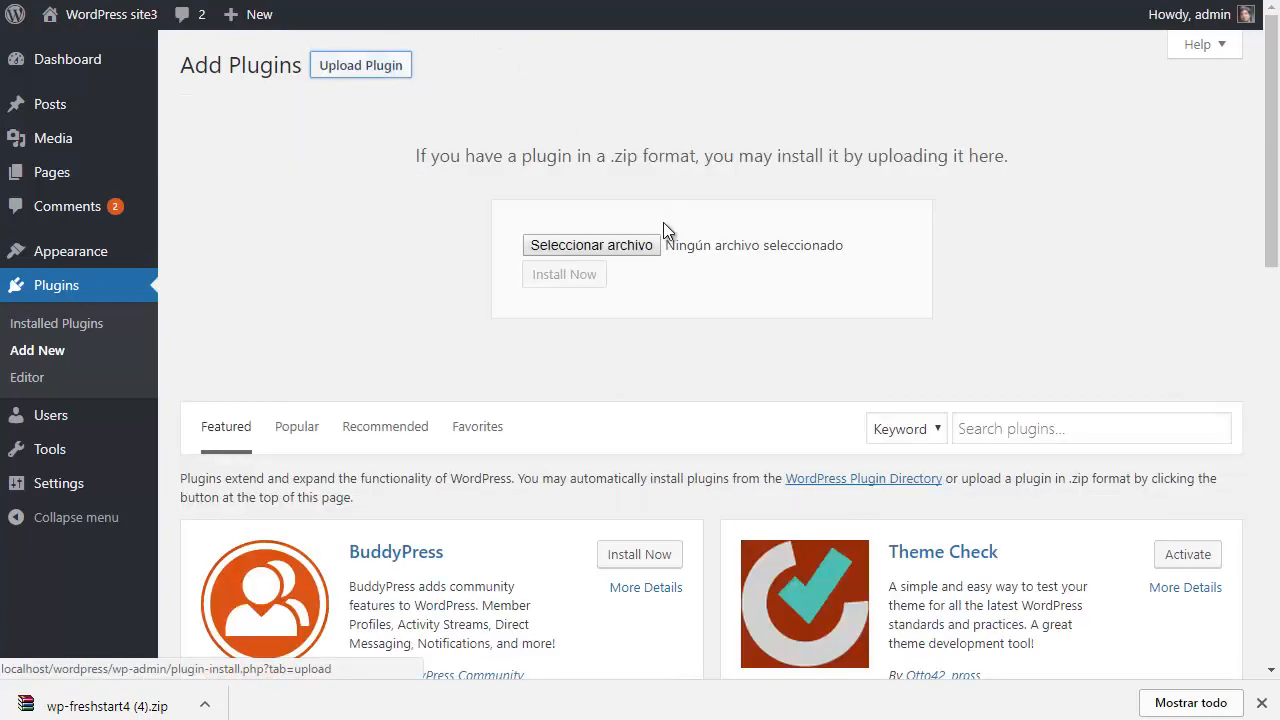
click(590, 245)
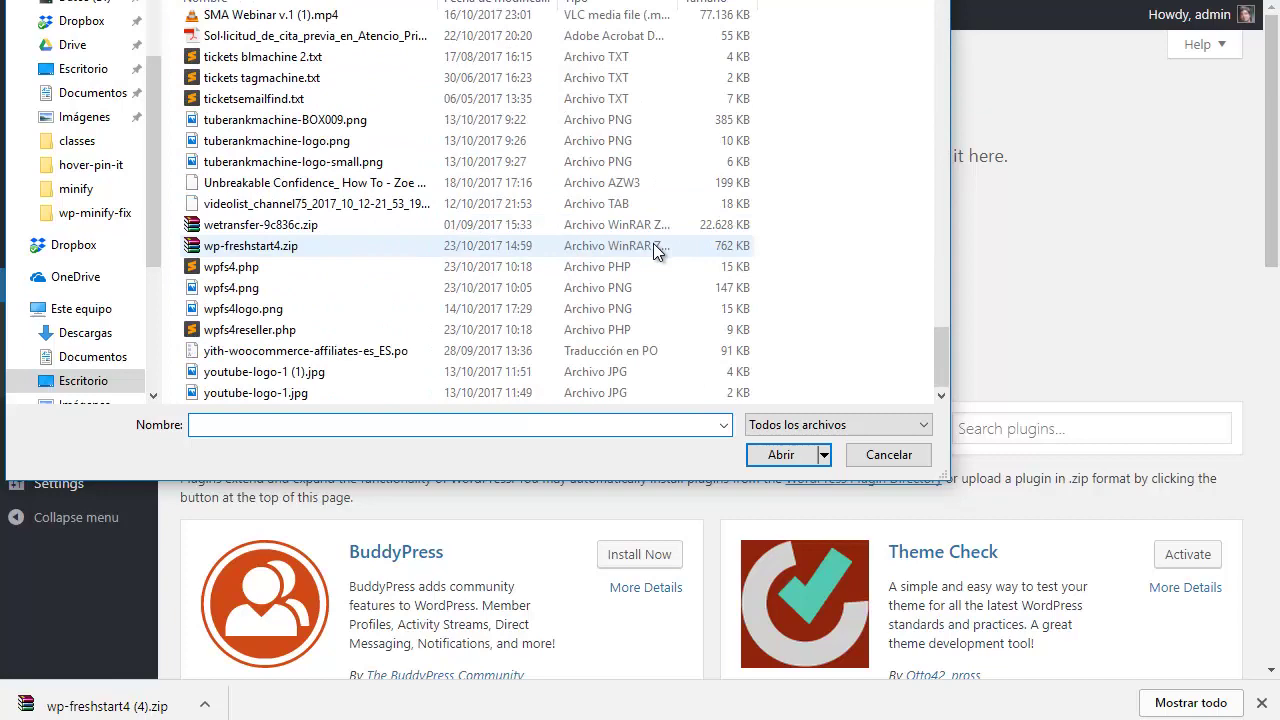
click(251, 245)
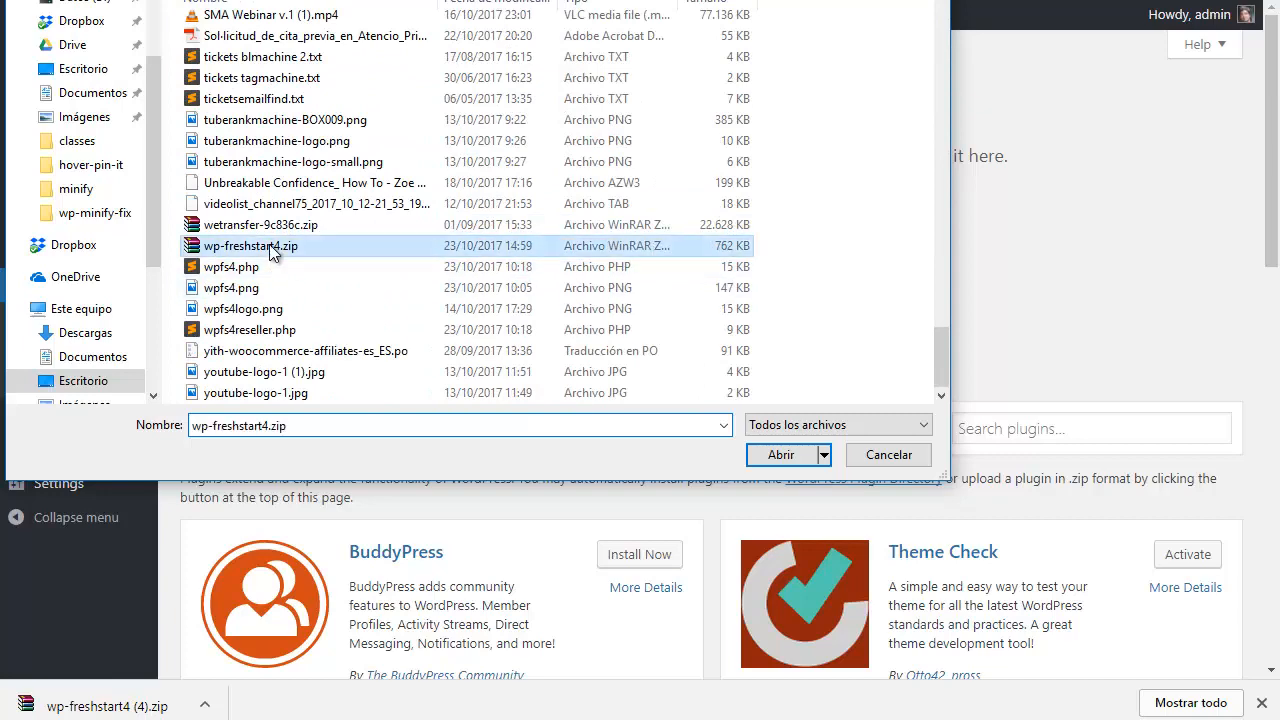
click(774, 455)
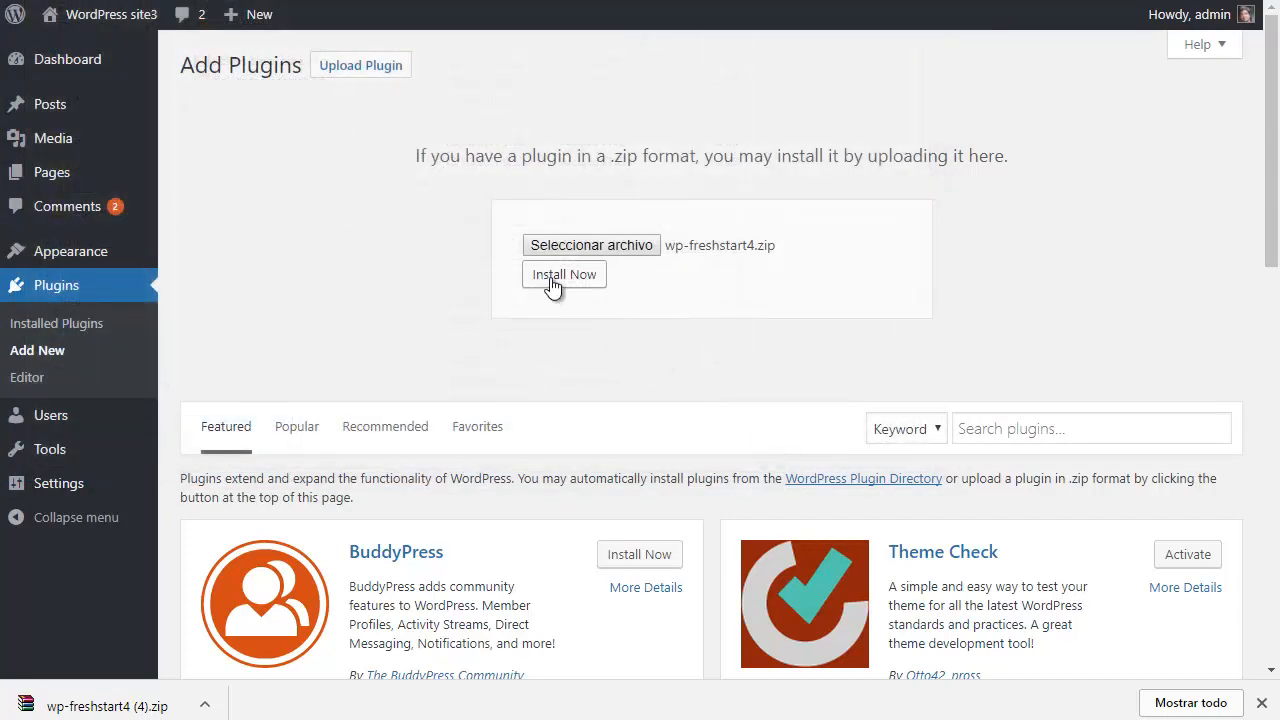
click(563, 274)
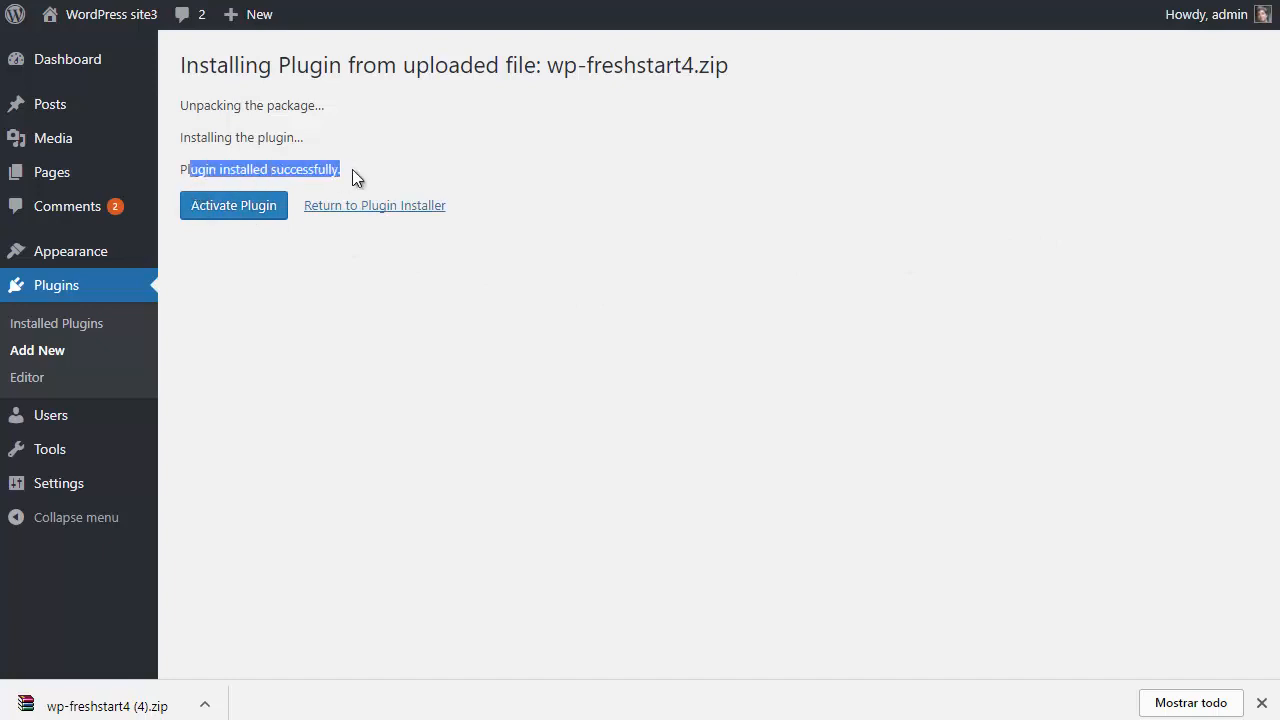
mouse_move(248, 213)
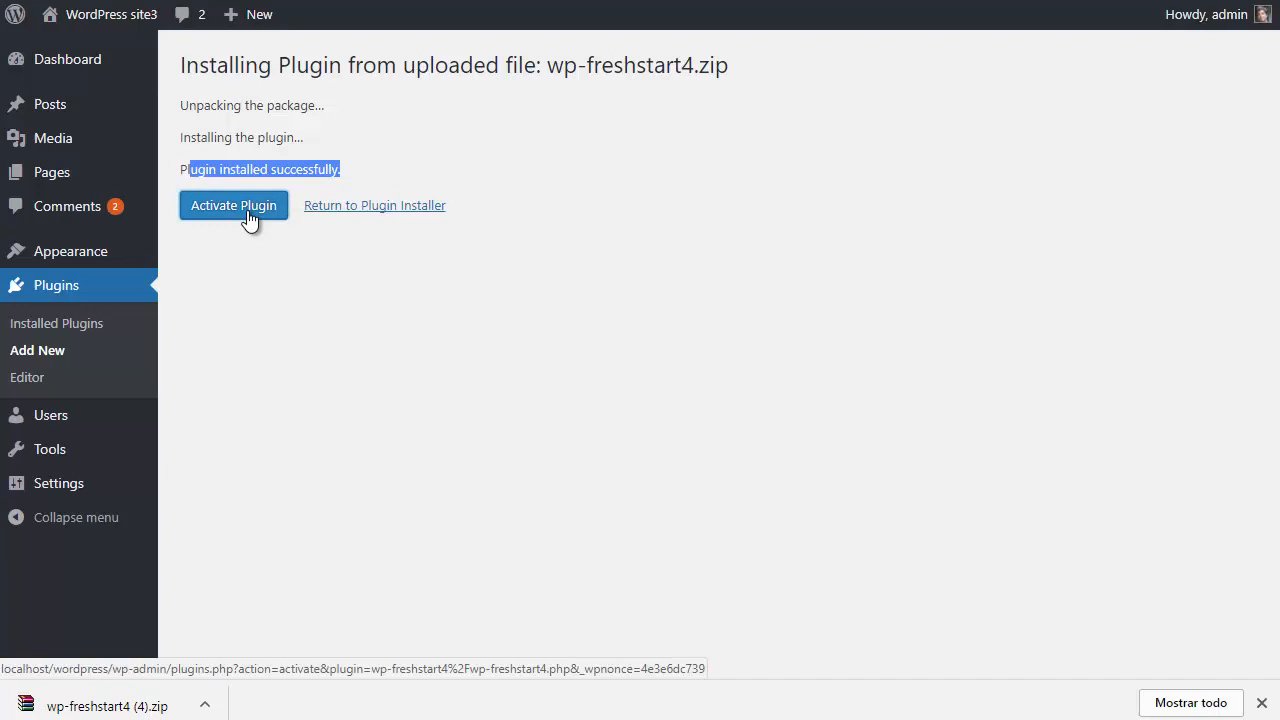
Activate the WP Freshstart plugin from the installation result page.
click(233, 205)
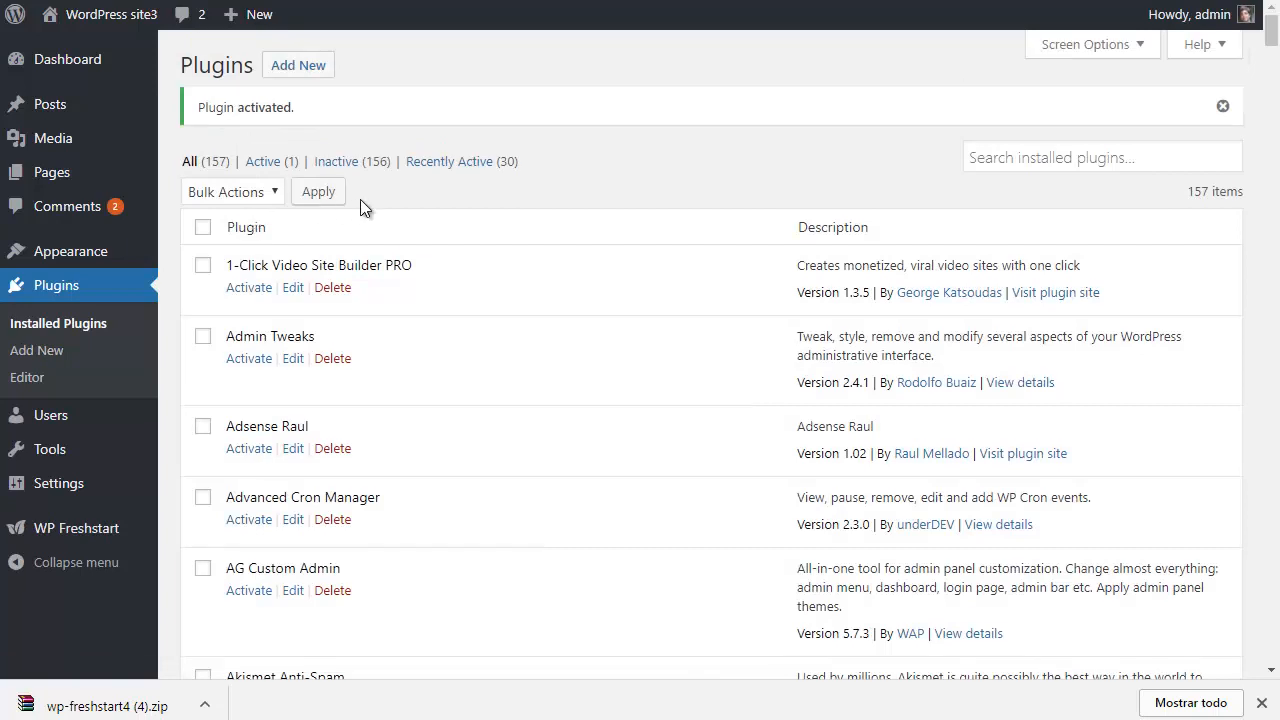
mouse_move(46, 528)
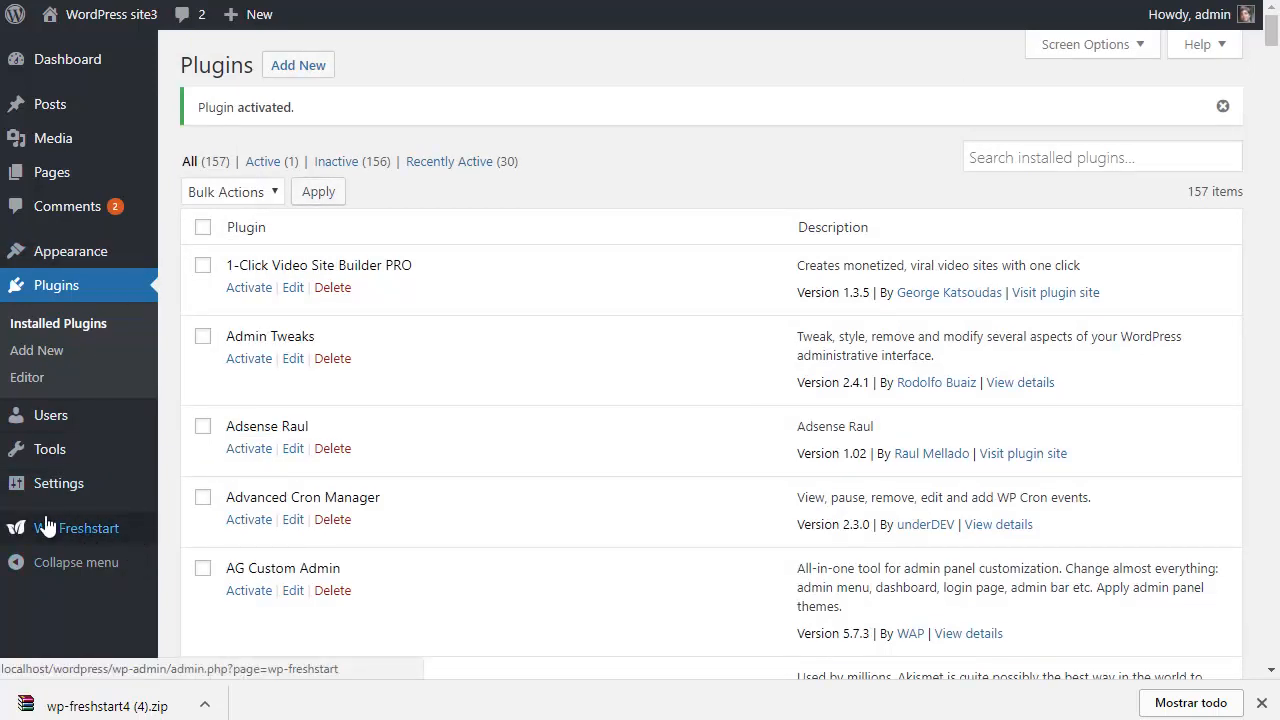
mouse_move(47, 535)
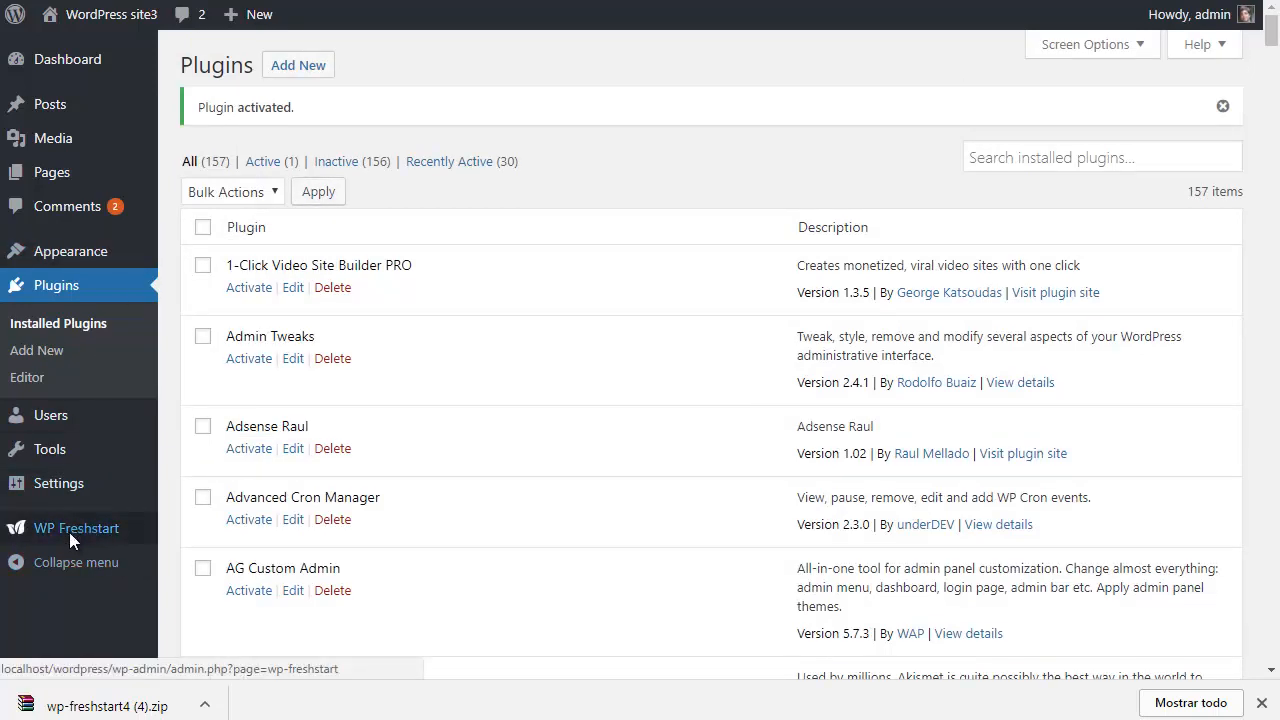
Go to the WP Freshstart license page via the admin sidebar.
click(76, 528)
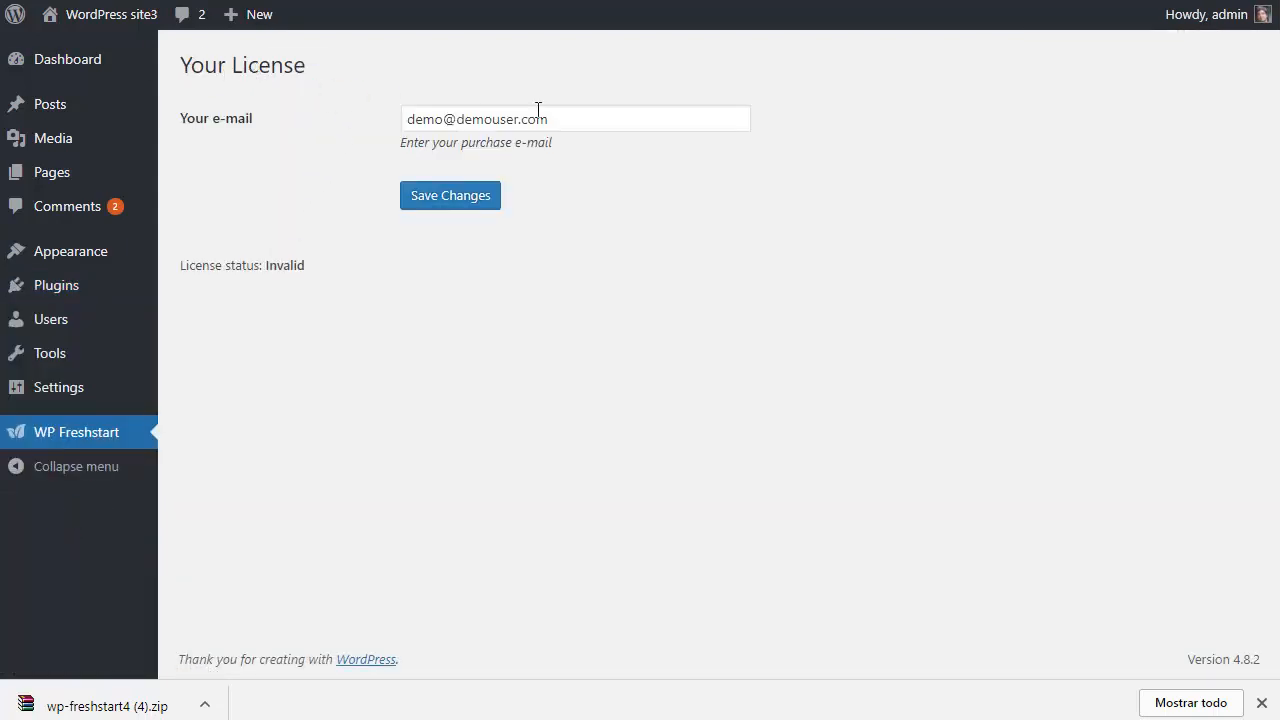
Save the purchase e-mail to validate the license, then follow 'Start using the plugin'.
triple_click(475, 118)
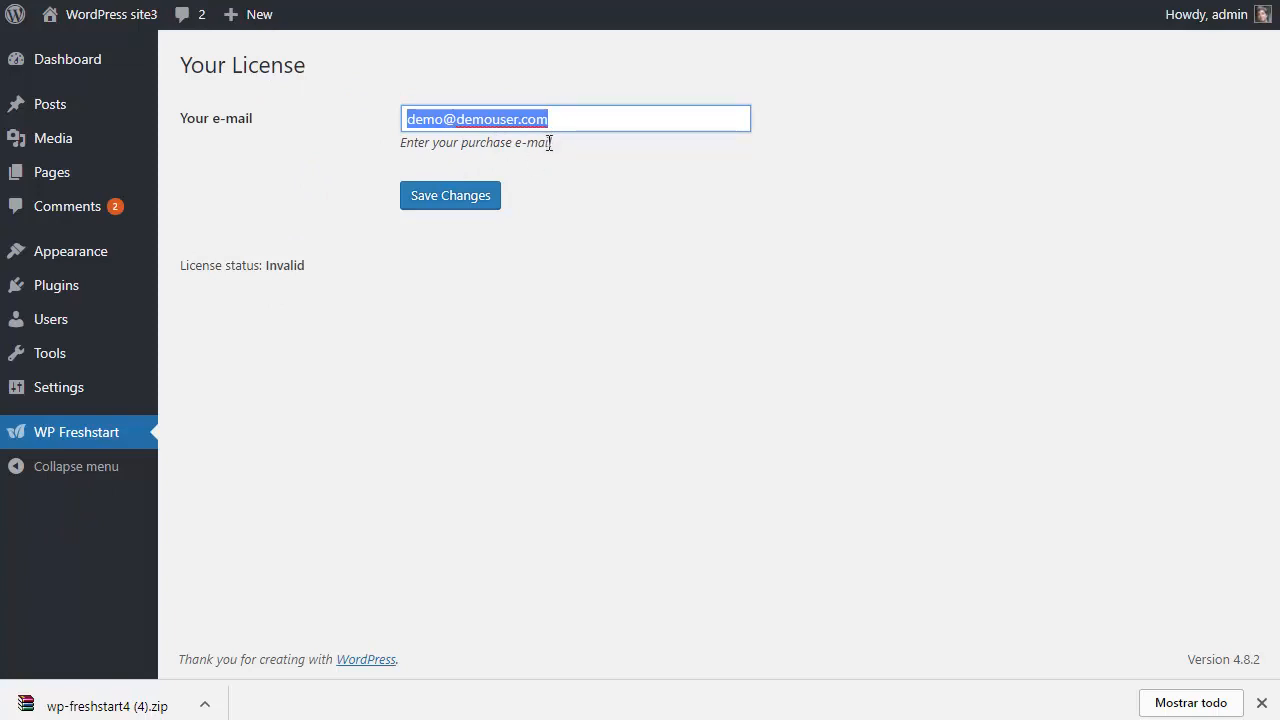
mouse_move(458, 190)
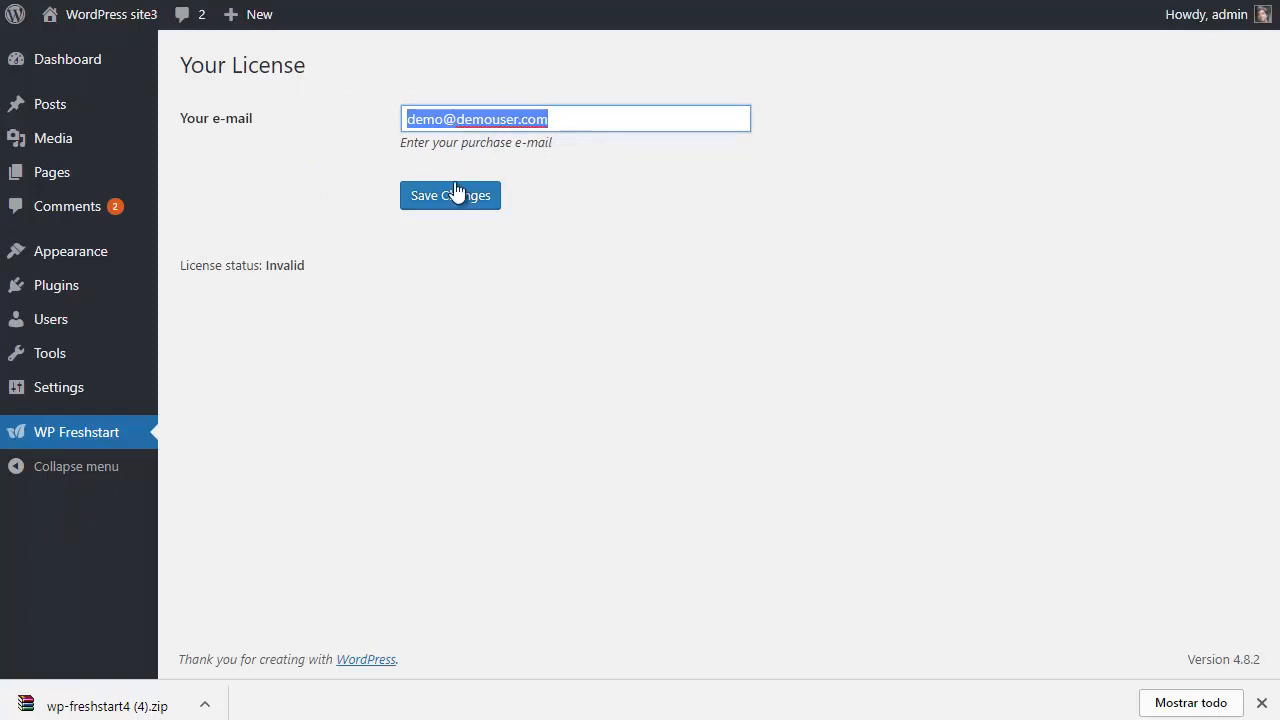
click(450, 195)
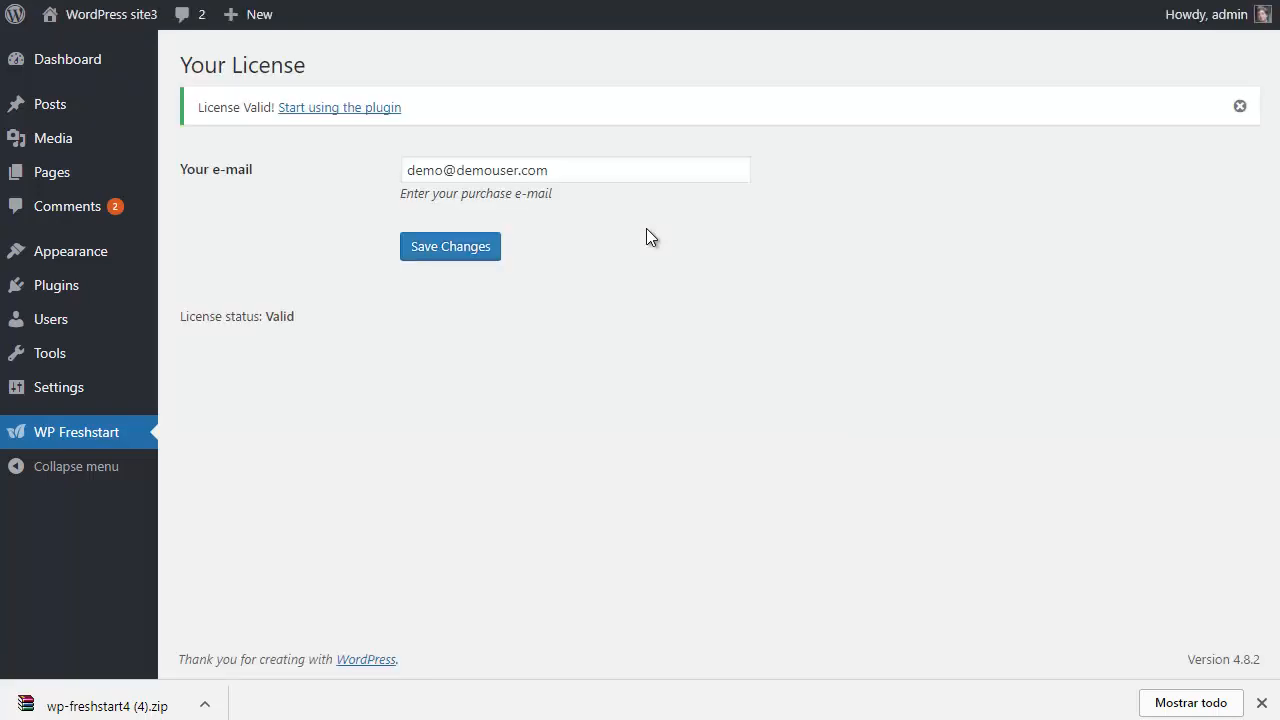
mouse_move(208, 103)
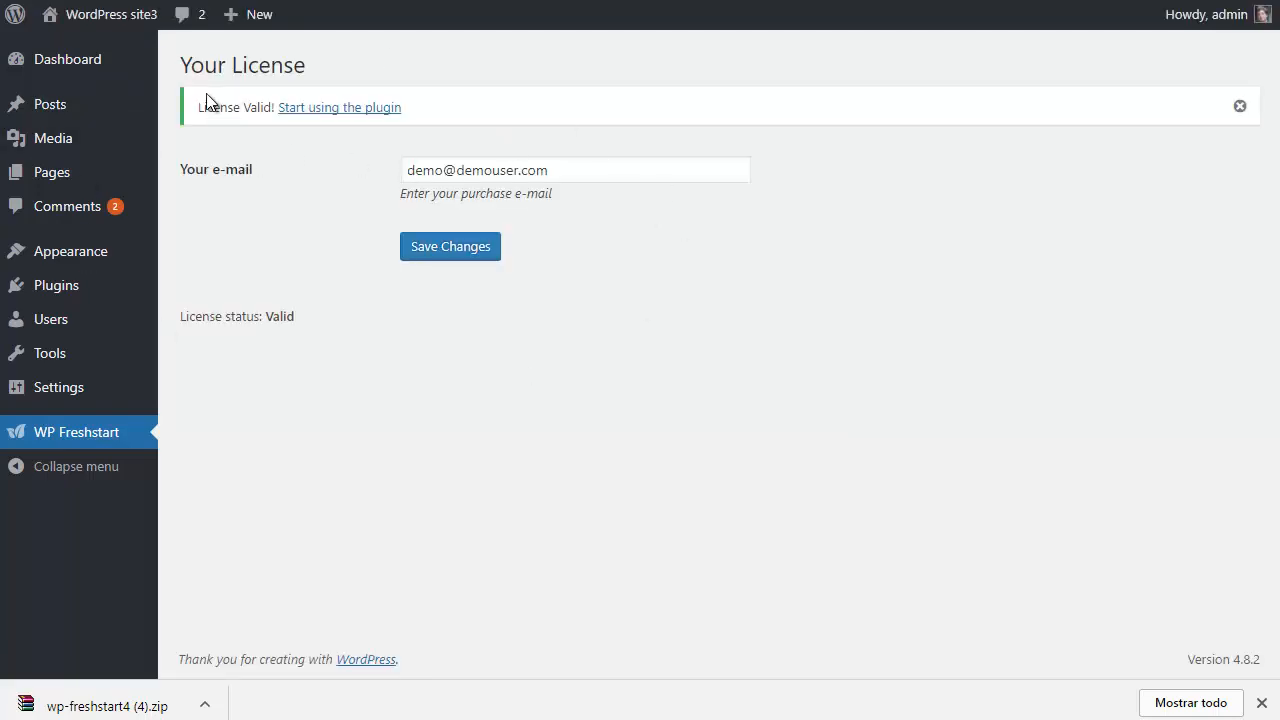
click(339, 107)
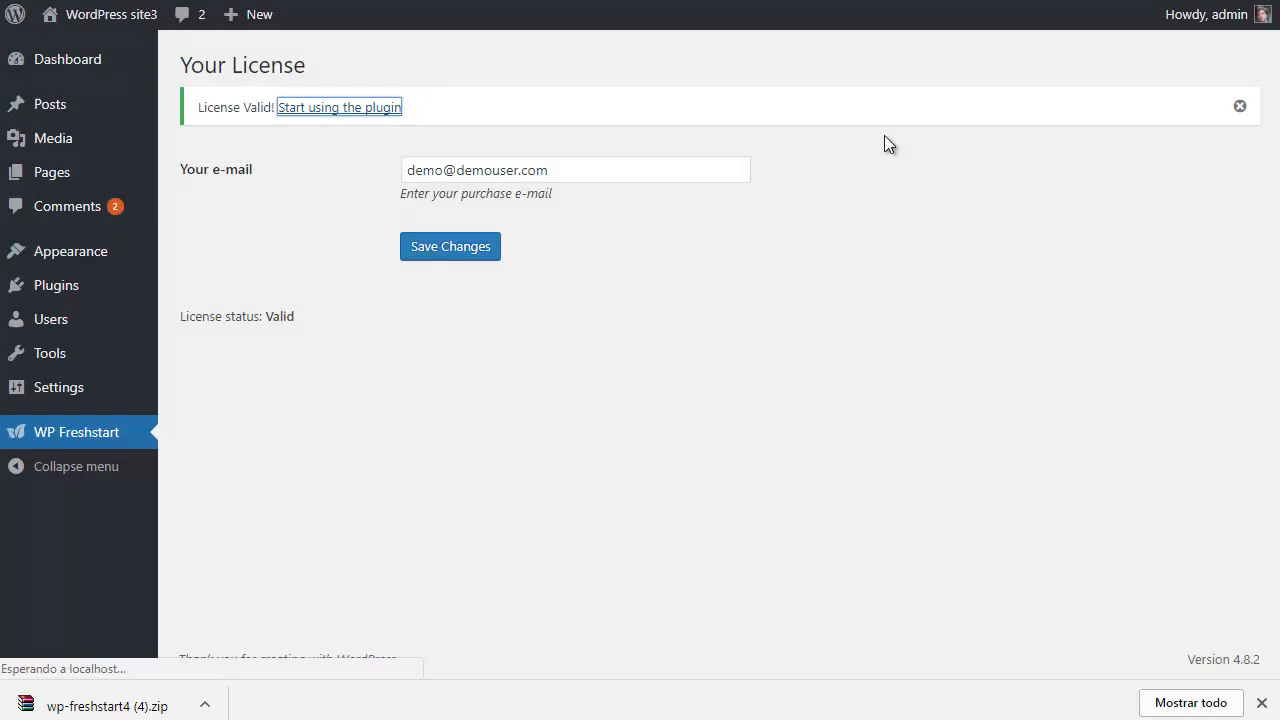
click(338, 107)
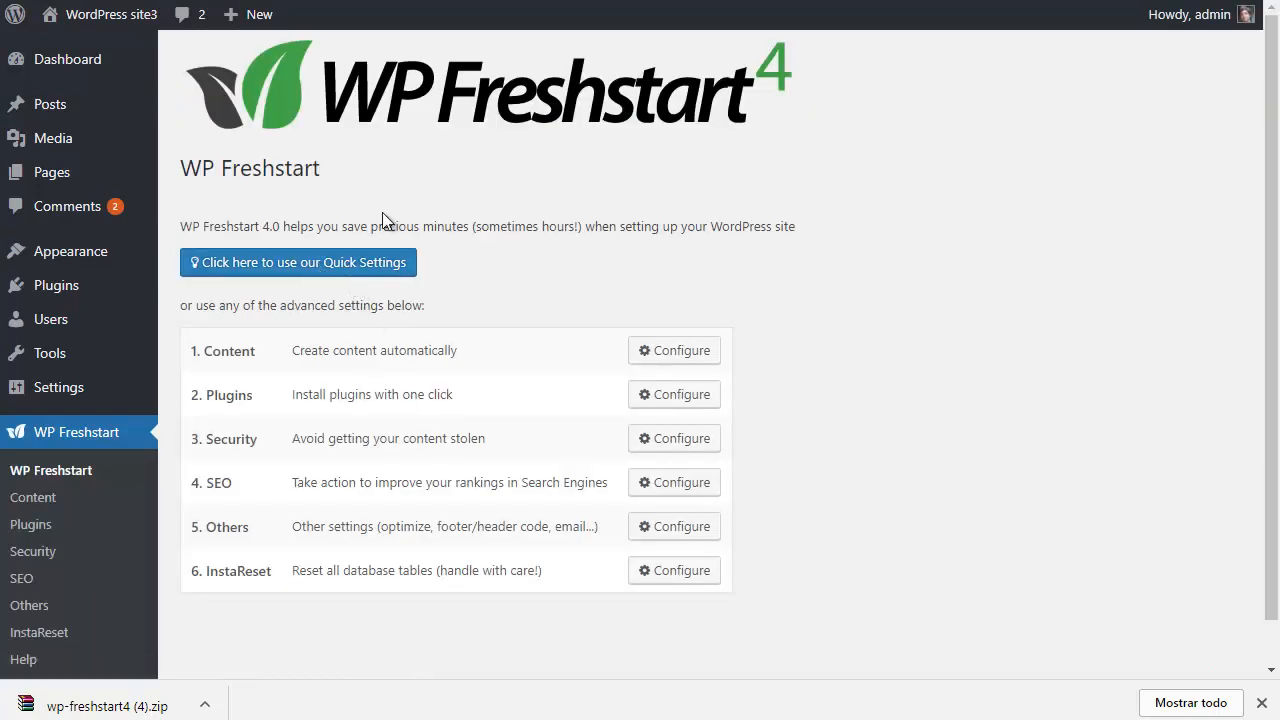
mouse_move(980, 388)
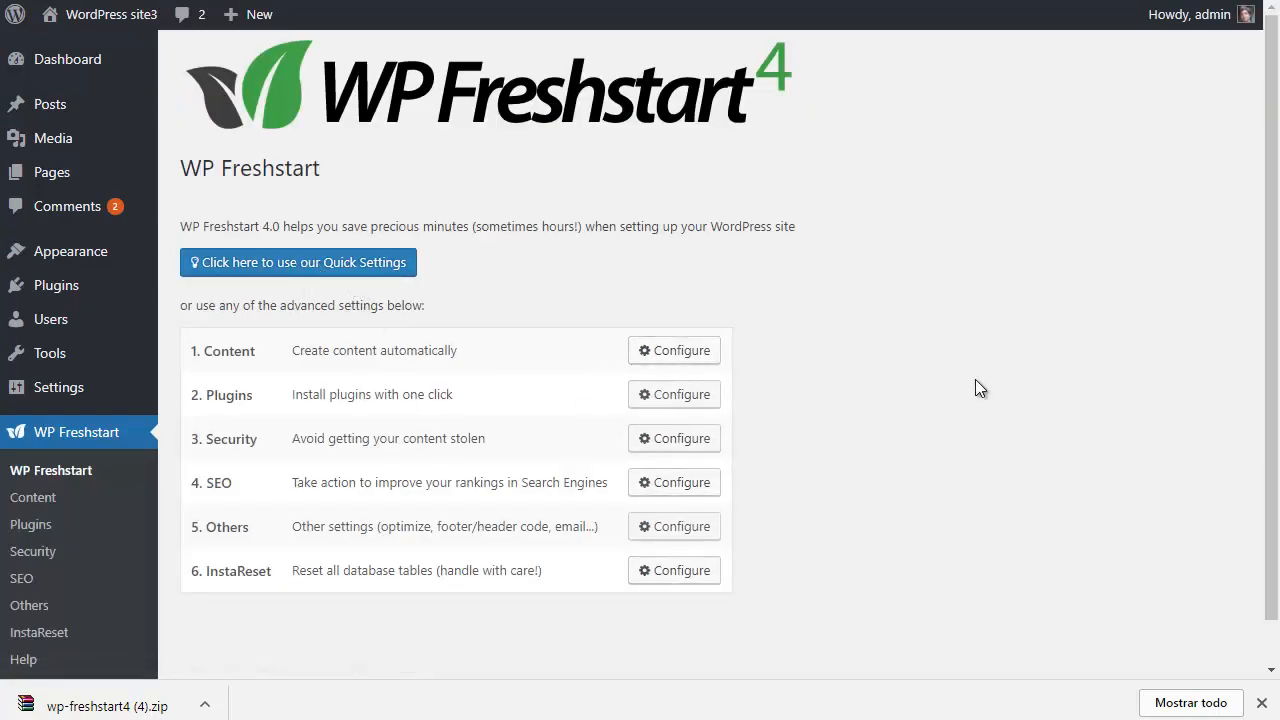